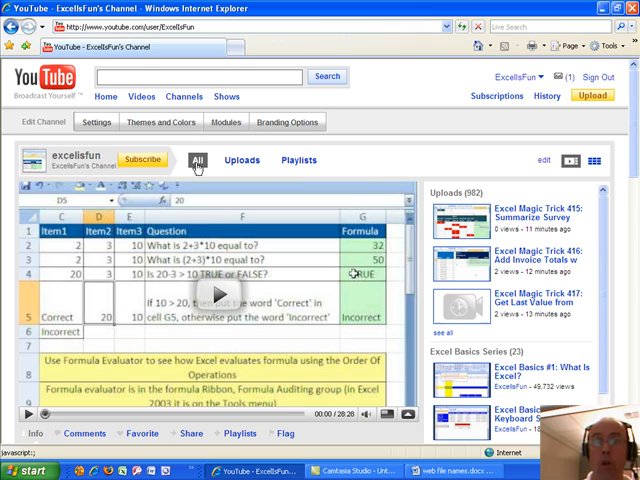
mouse_move(196, 178)
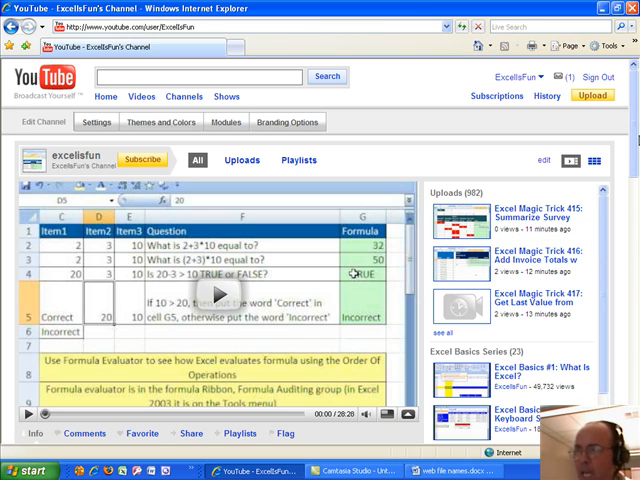
- Scroll down the channel page to see the uploaded tutorials listed beside the featured video
scroll("down", 3)
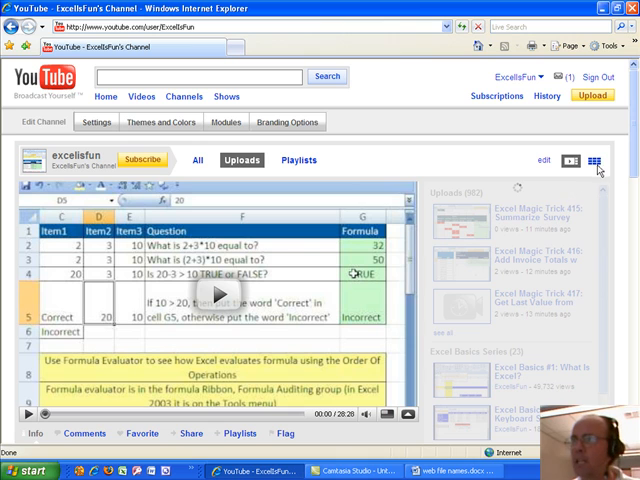
left_click(592, 160)
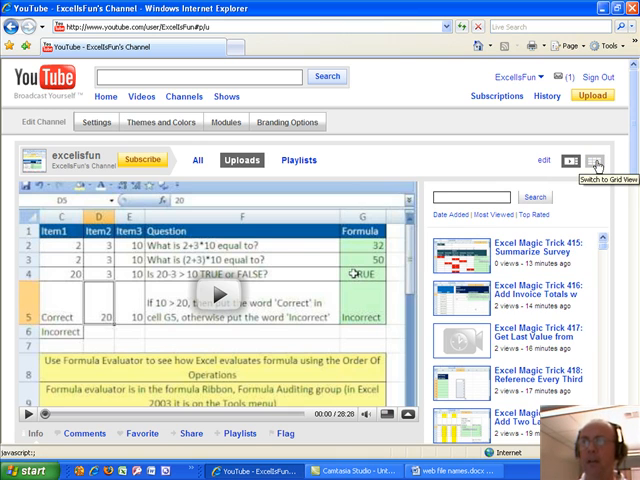
left_click(594, 160)
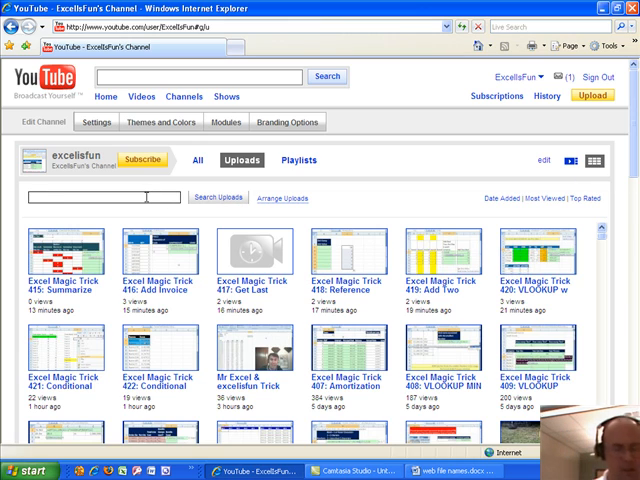
type("charts")
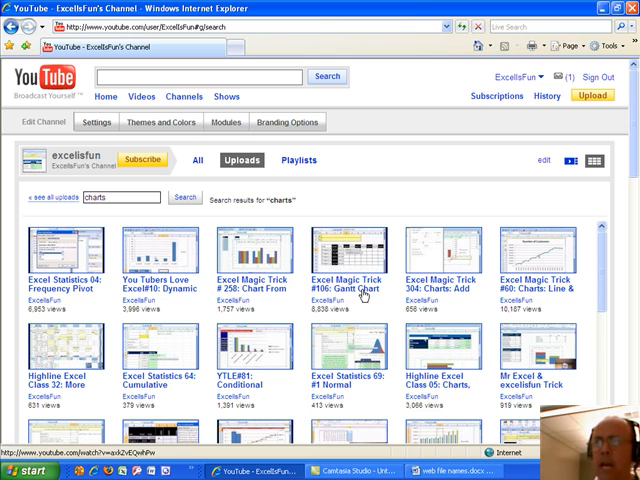
mouse_move(360, 290)
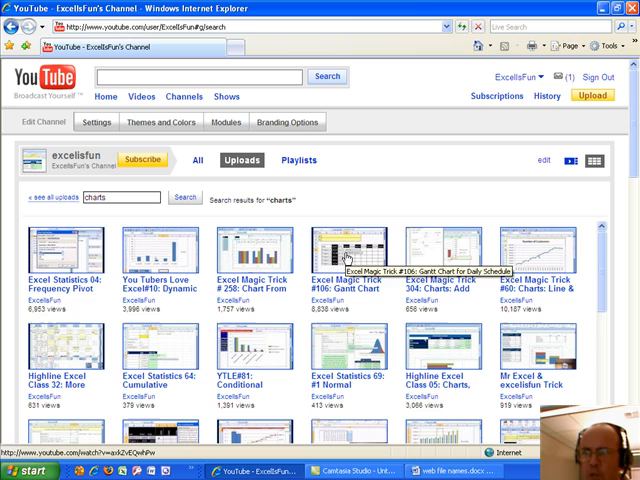
mouse_move(424, 256)
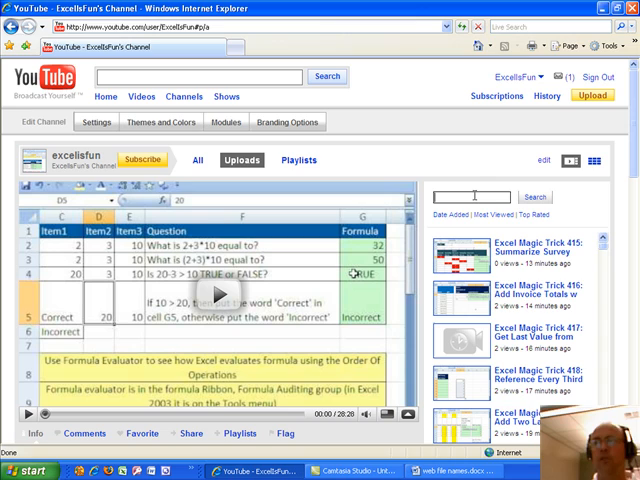
- Search the uploads for 'polygon chart' and play Excel Magic Trick 329 on frequency polygons
type("chart")
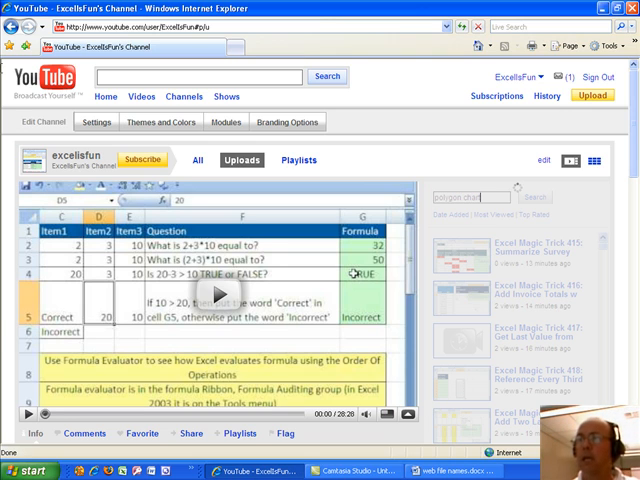
left_click(536, 212)
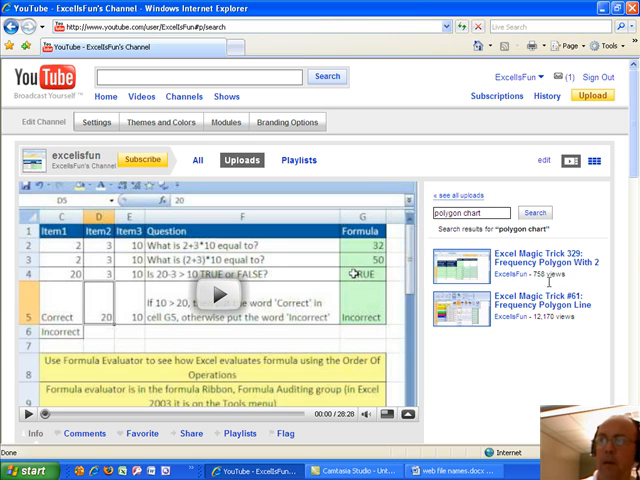
left_click(216, 294)
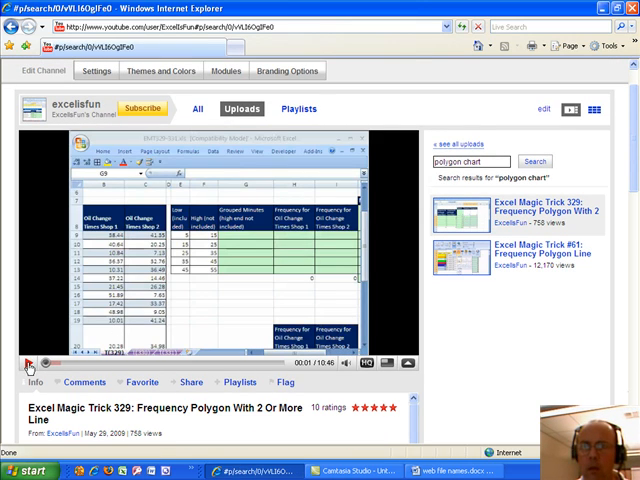
scroll("down", 3)
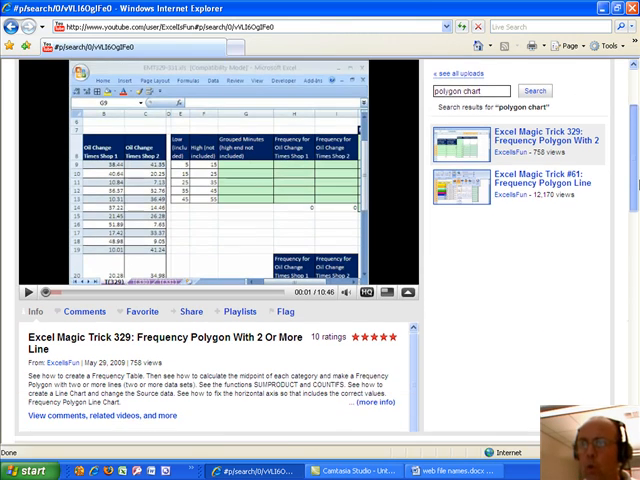
scroll("down", 3)
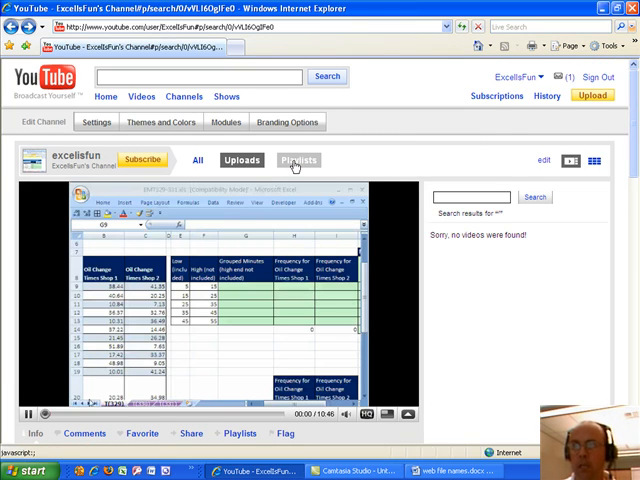
- Show the Playlists grid and scroll through the Excel series thumbnails
left_click(296, 160)
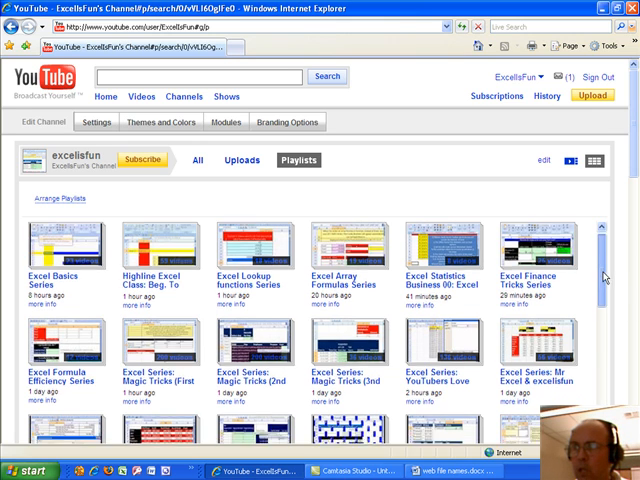
scroll("down", 3)
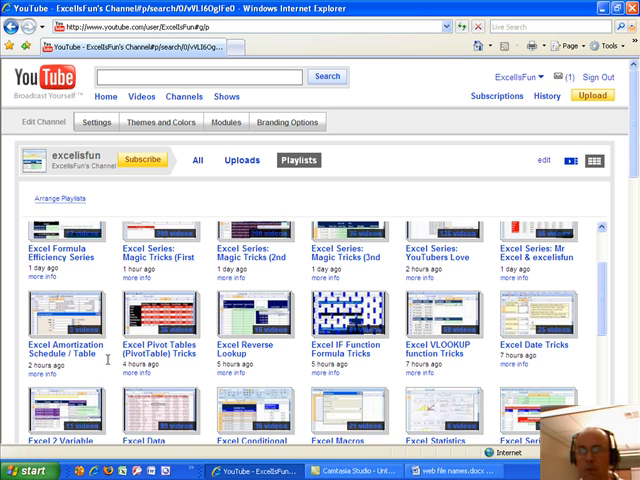
scroll("down", 3)
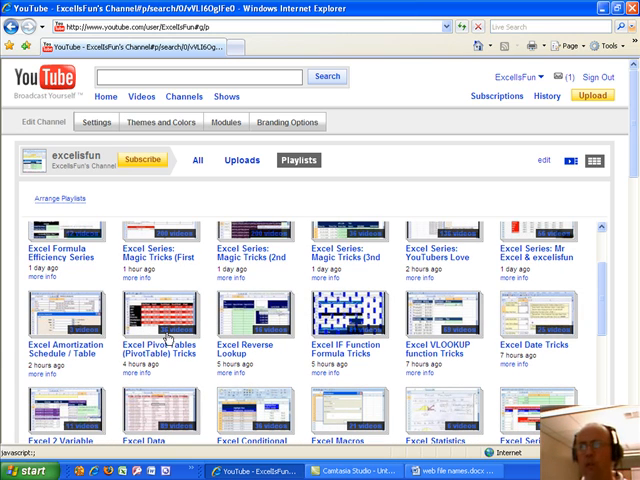
mouse_move(364, 348)
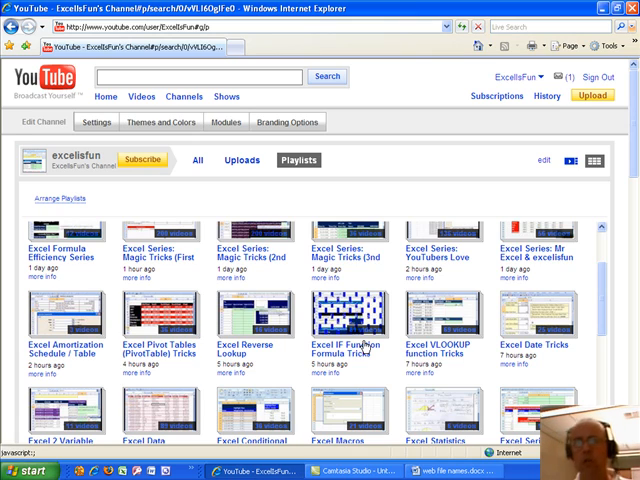
- Scroll through the playlists such as Excel Basics Series and Excel Finance Tricks Series
scroll("down", 3)
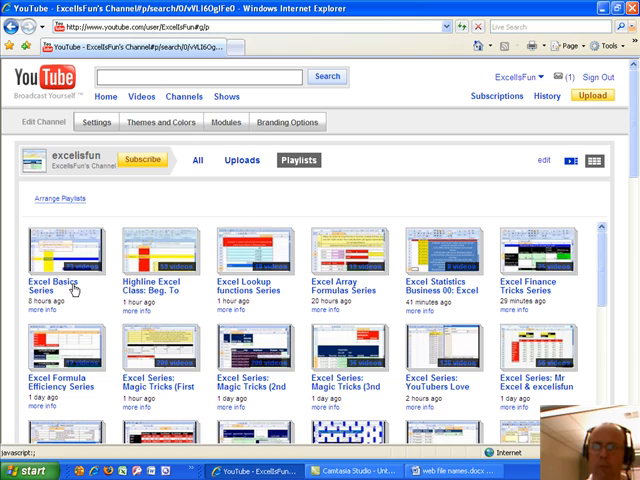
mouse_move(168, 292)
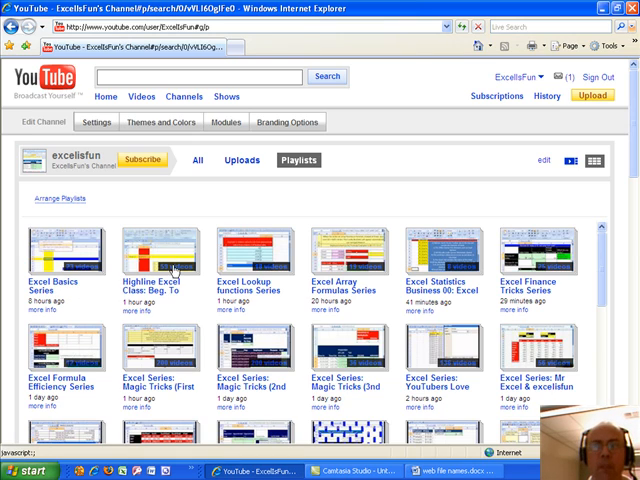
mouse_move(168, 292)
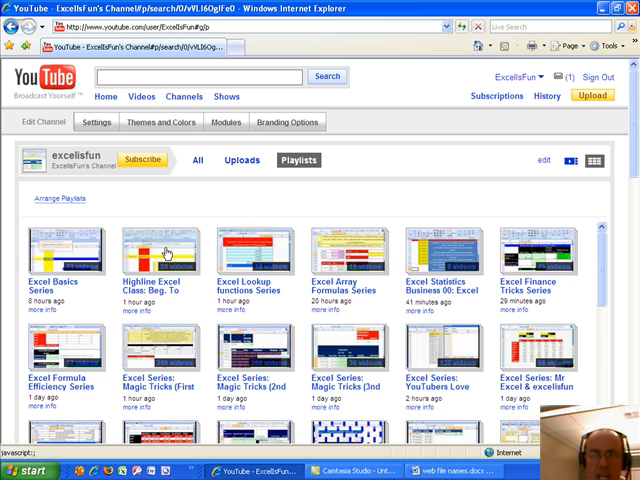
mouse_move(150, 292)
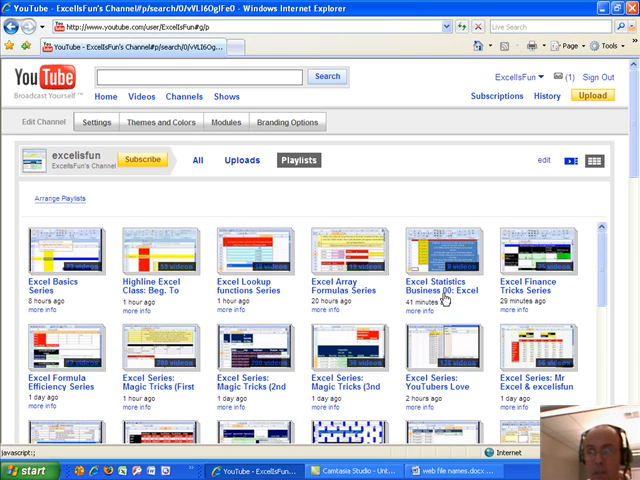
mouse_move(436, 296)
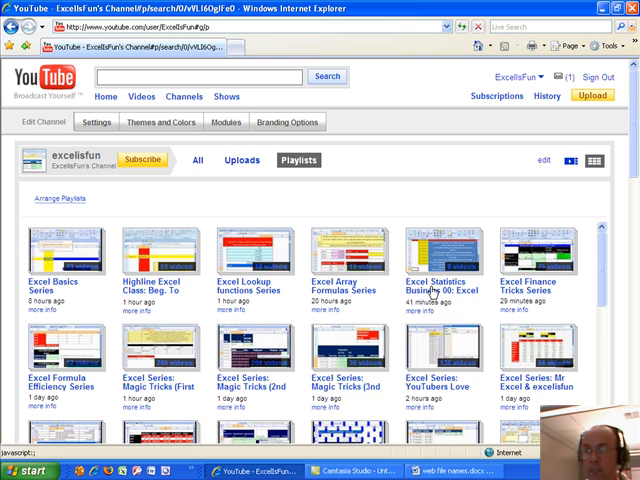
mouse_move(430, 292)
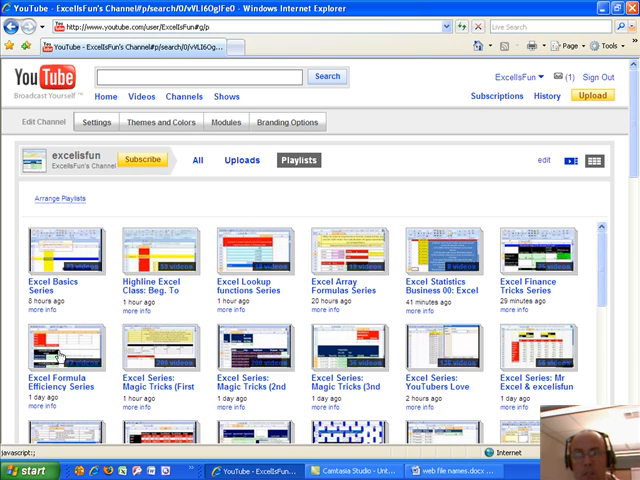
mouse_move(156, 388)
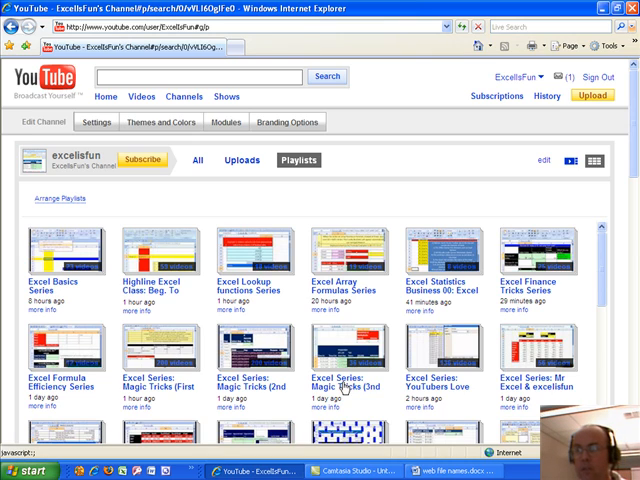
mouse_move(448, 392)
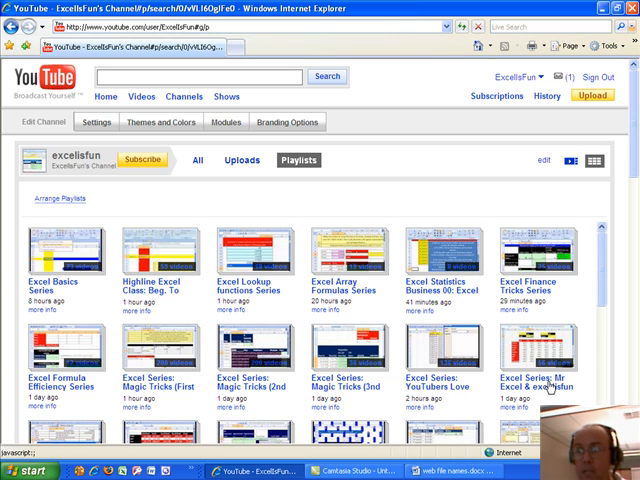
scroll("down", 3)
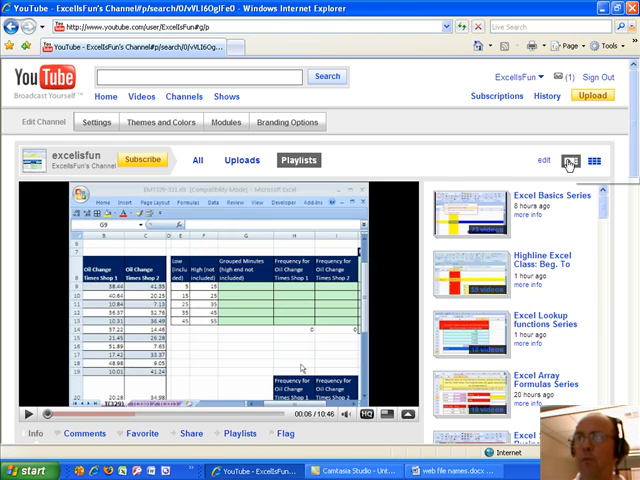
mouse_move(572, 160)
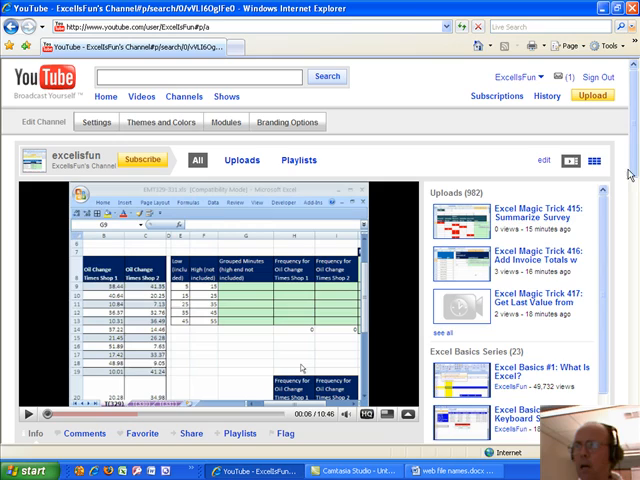
- Scroll down the list of uploaded videos beside the player
scroll("down", 3)
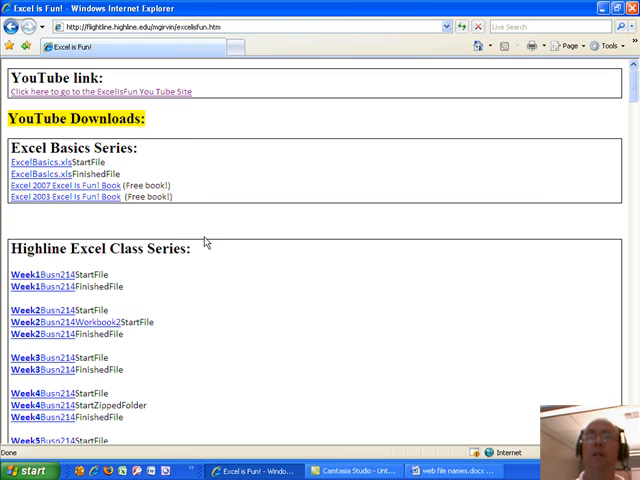
mouse_move(48, 186)
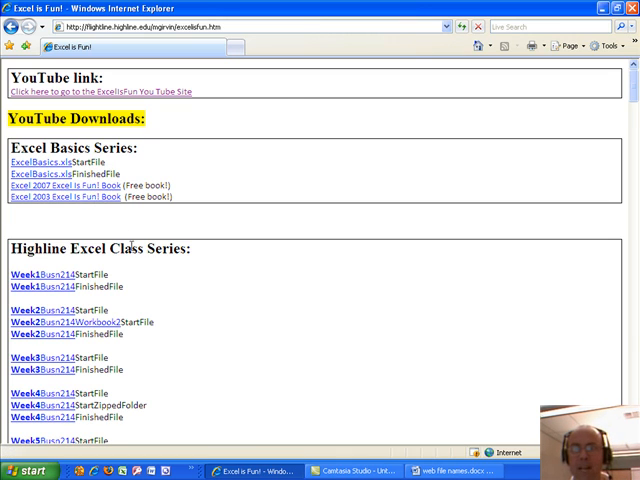
- Look through each workbook download series, then follow the YouTube link back to the ExcelIsFun channel
scroll("down", 3)
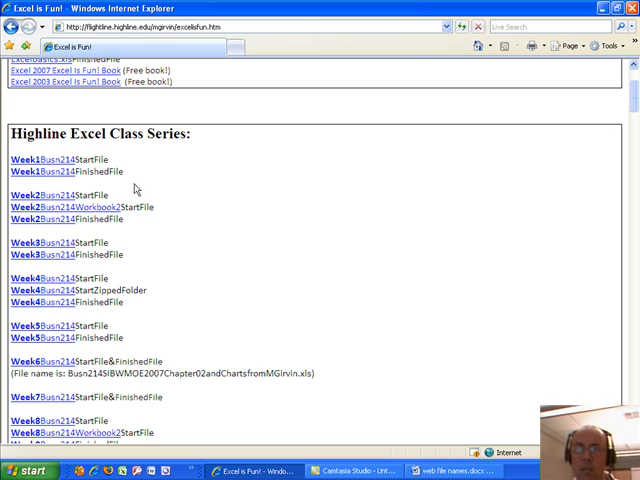
scroll("down", 3)
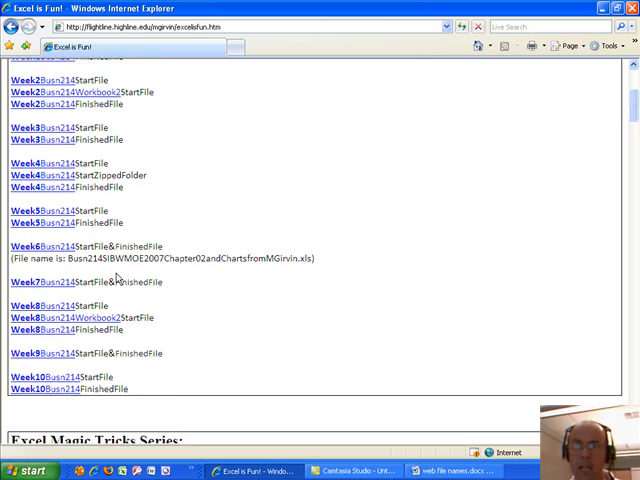
scroll("down", 3)
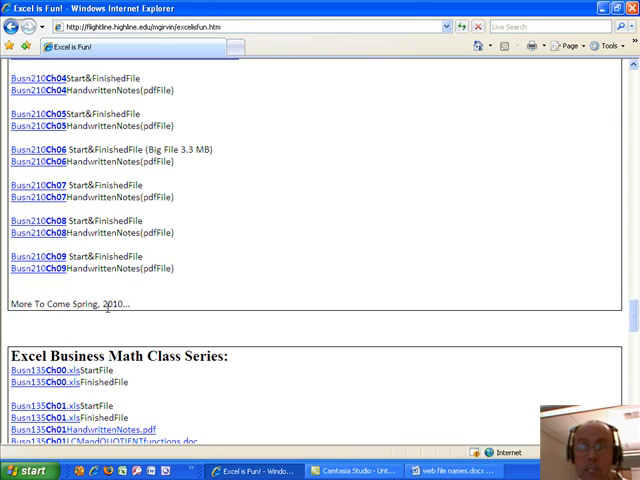
scroll("down", 3)
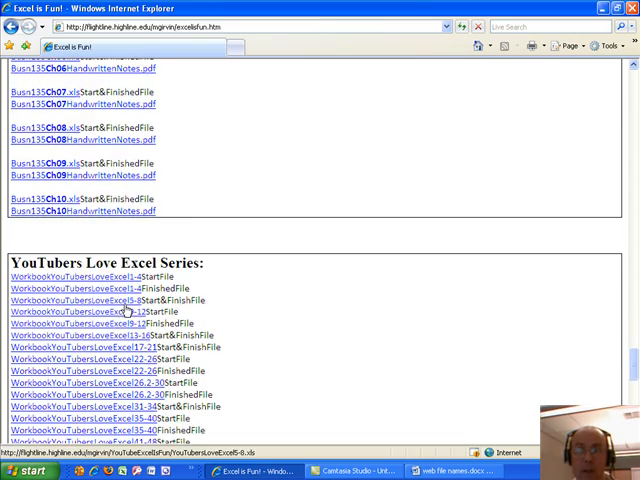
scroll("down", 3)
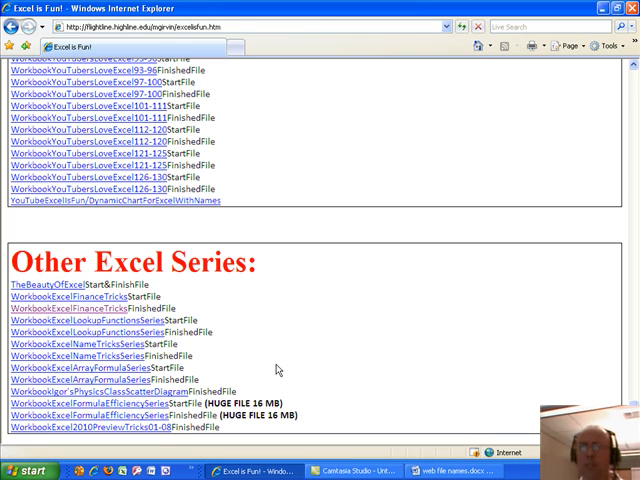
scroll("up", 3)
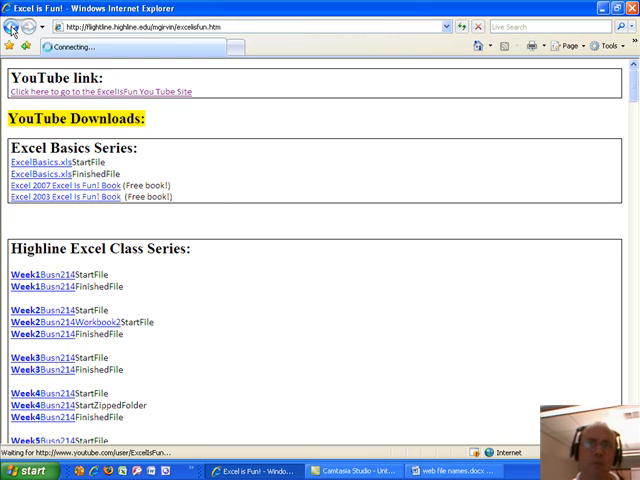
left_click(84, 92)
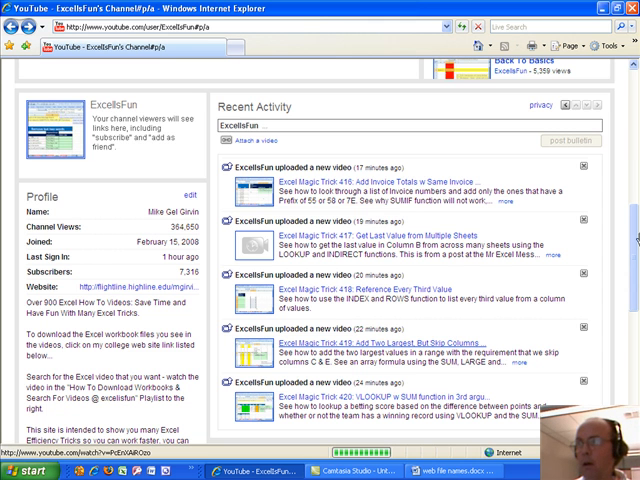
- Scroll the channel page to view the profile box and Recent Activity
scroll("down", 3)
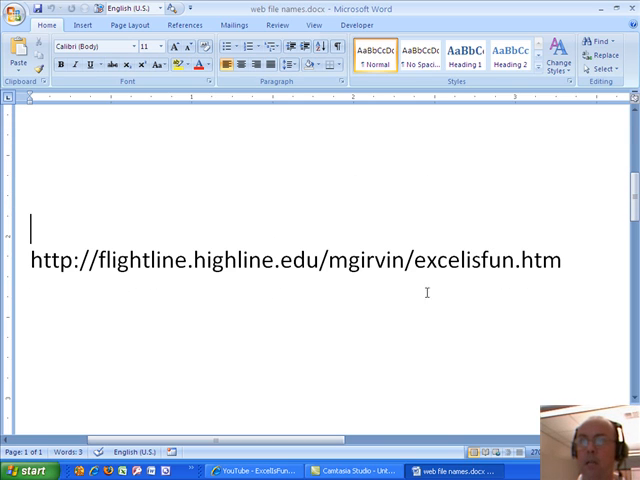
mouse_move(332, 304)
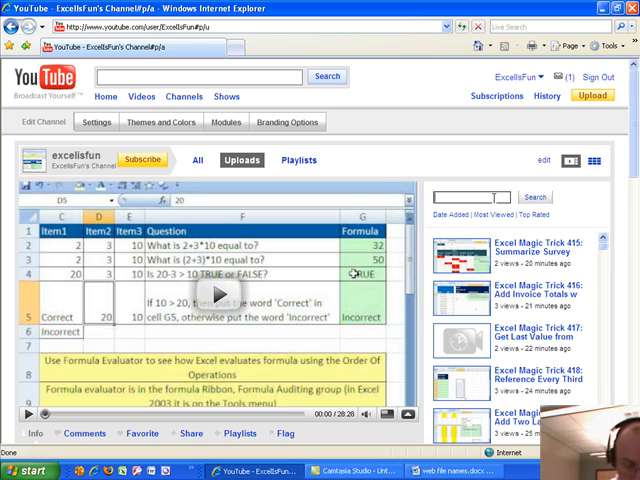
- Search the channel's uploads for 'mr excel post'
type("mr excel")
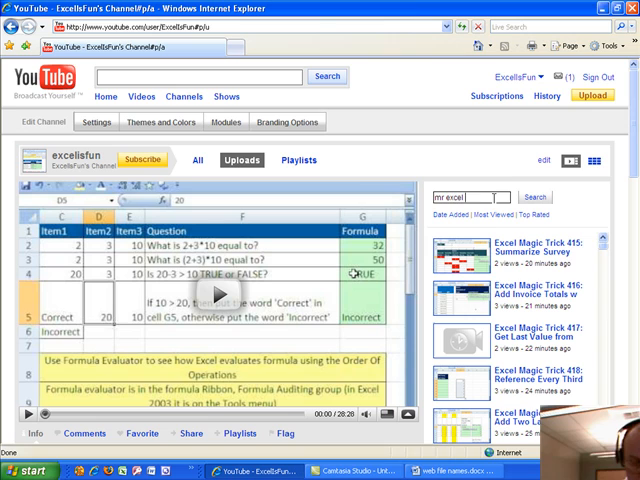
type("post")
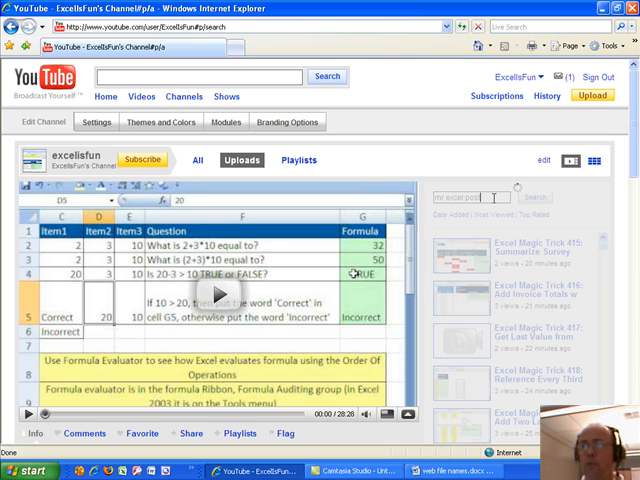